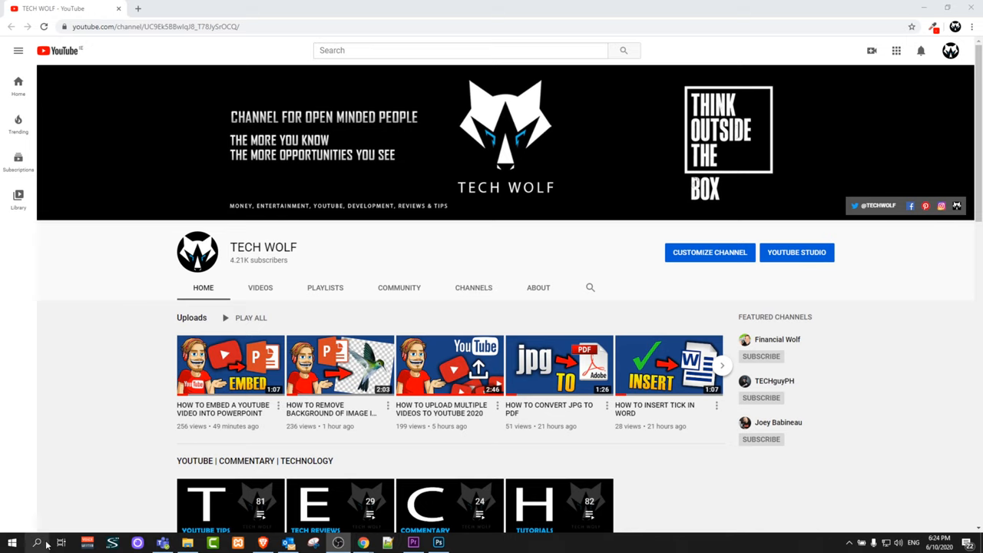
Step: Switch from the YouTube channel page to Word's start screen via the taskbar
{"action": "left_click", "coordinate": [37, 543]}
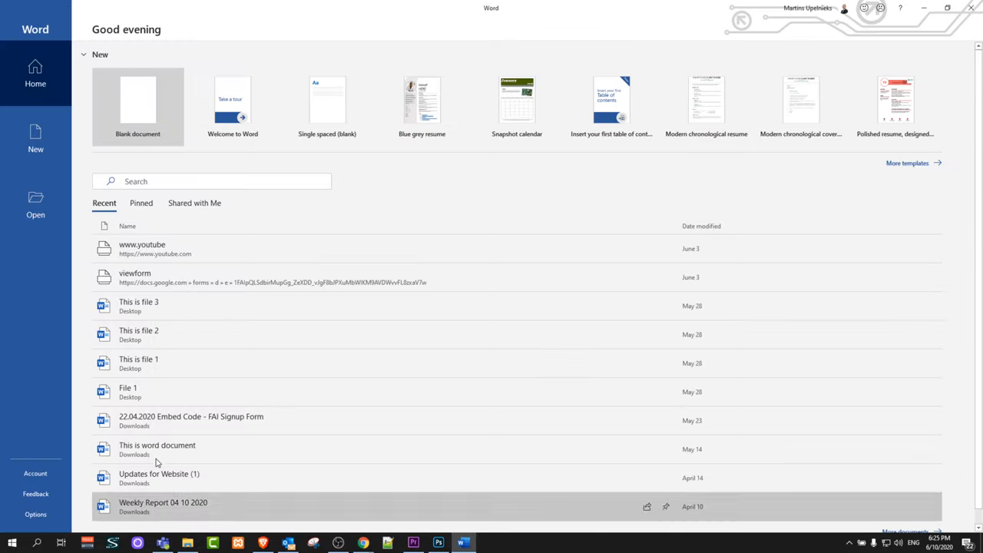
Step: Create a blank document, focus the page and show the Insert ribbon
{"action": "left_click", "coordinate": [138, 106]}
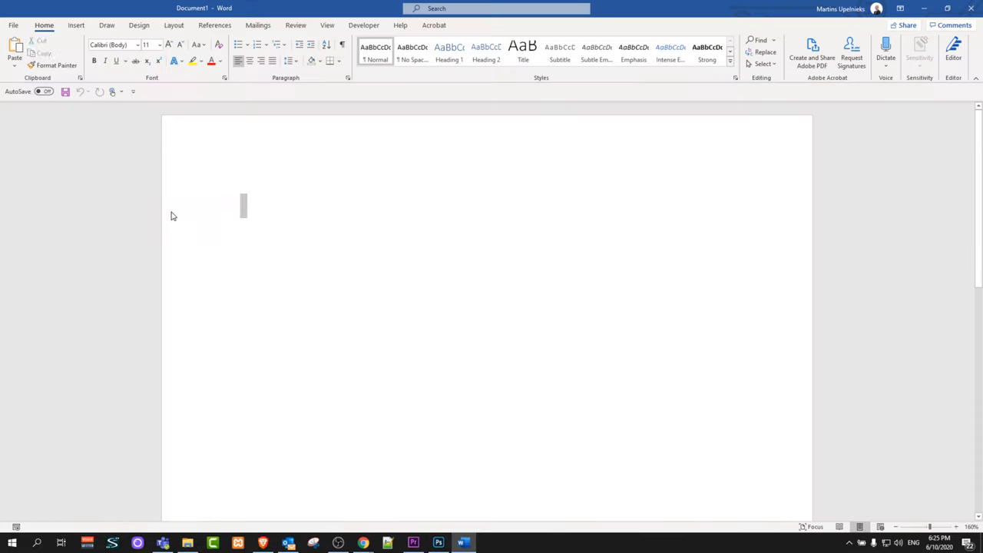
{"action": "left_click", "coordinate": [254, 207]}
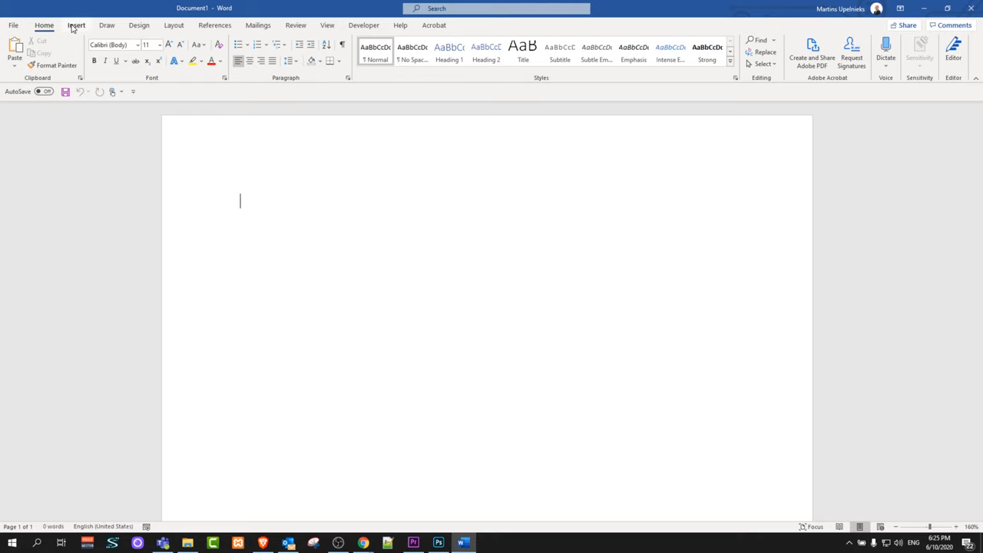
{"action": "left_click", "coordinate": [77, 25]}
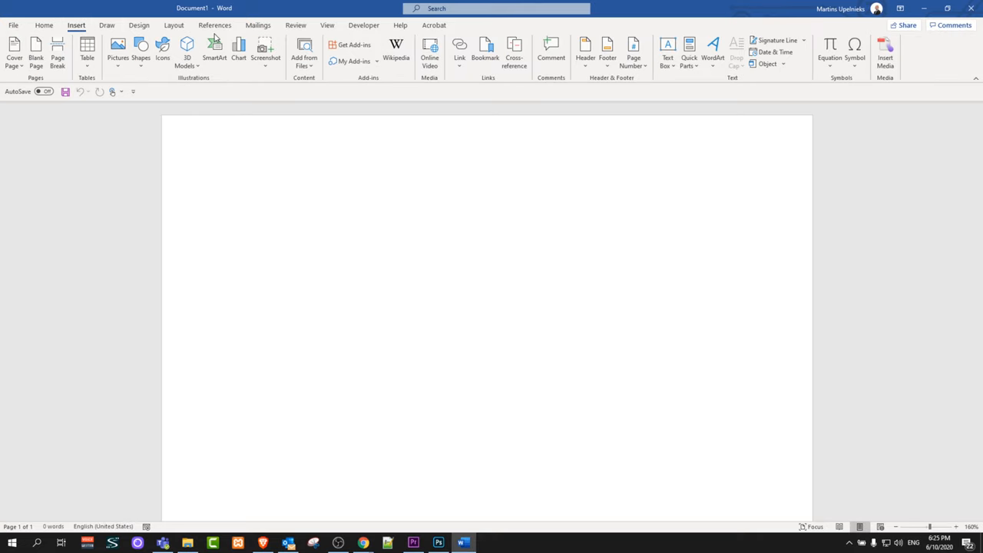
{"action": "mouse_move", "coordinate": [117, 49]}
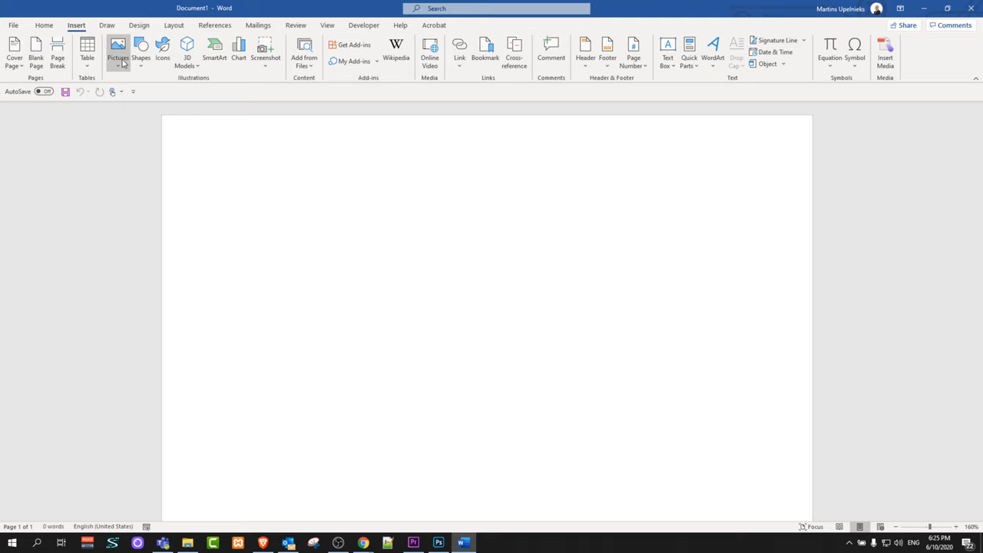
Step: Insert the hummingbird and Teams logo pictures from the Downloads folder on this device
{"action": "left_click", "coordinate": [117, 48]}
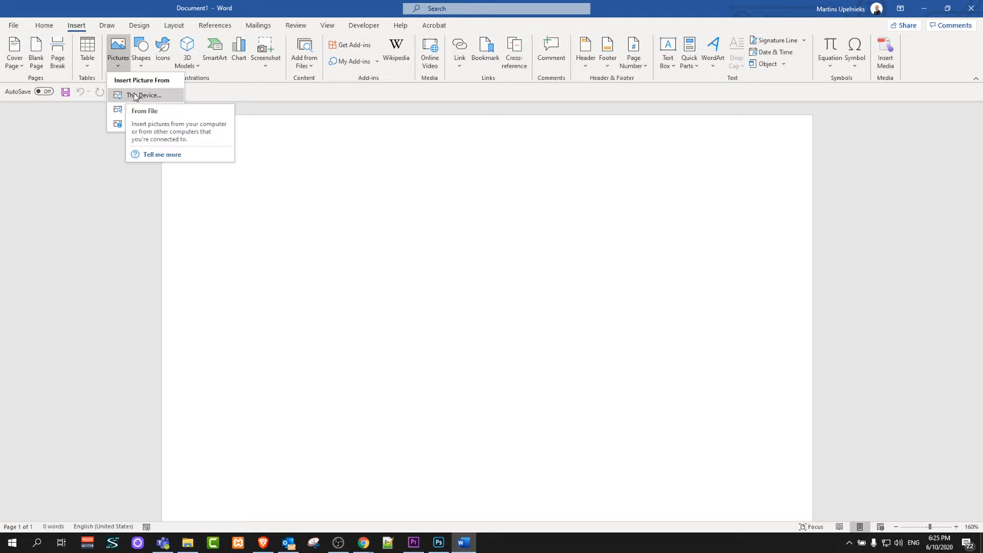
{"action": "left_click", "coordinate": [144, 95]}
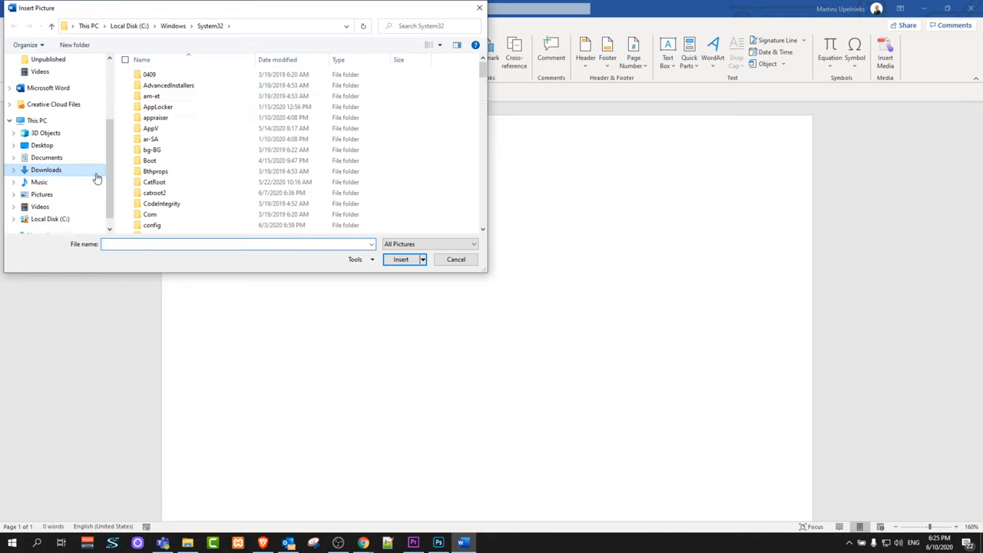
{"action": "left_click", "coordinate": [46, 169]}
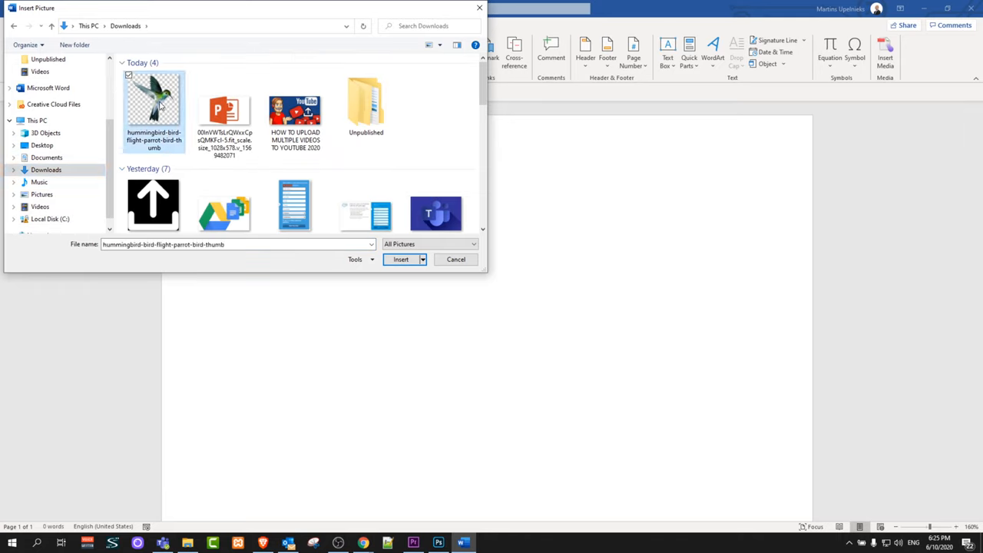
{"action": "scroll", "scroll_direction": "down", "scroll_amount": 3}
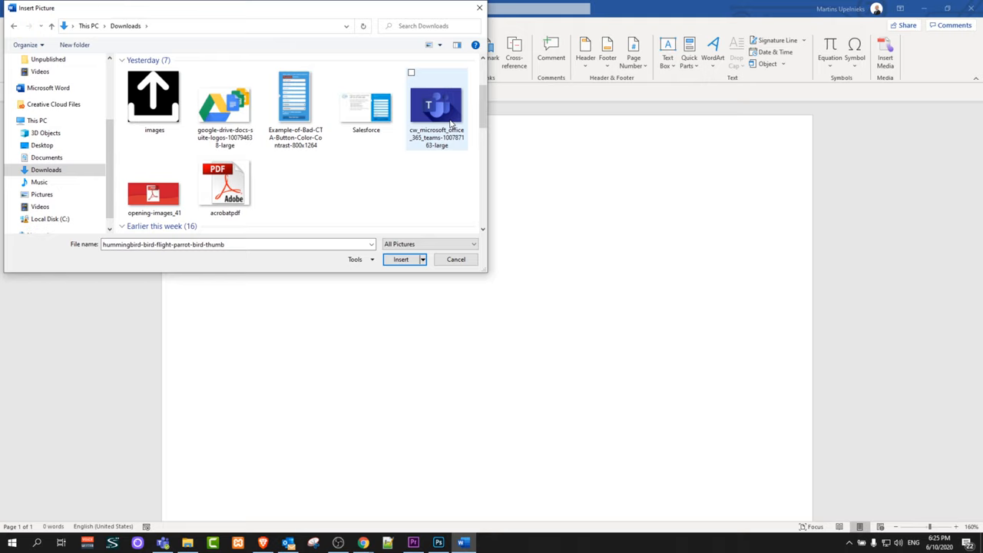
{"action": "mouse_move", "coordinate": [436, 108]}
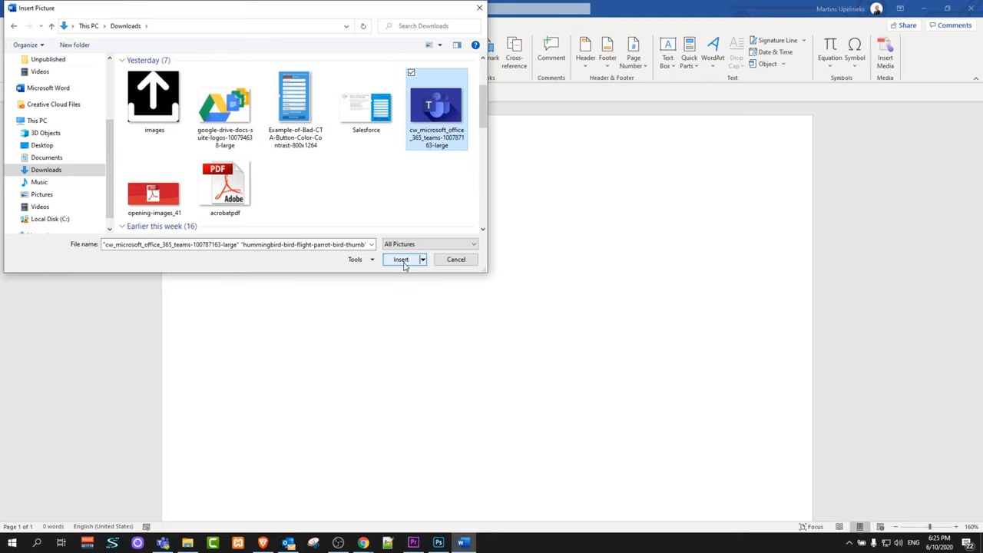
{"action": "left_click", "coordinate": [399, 258]}
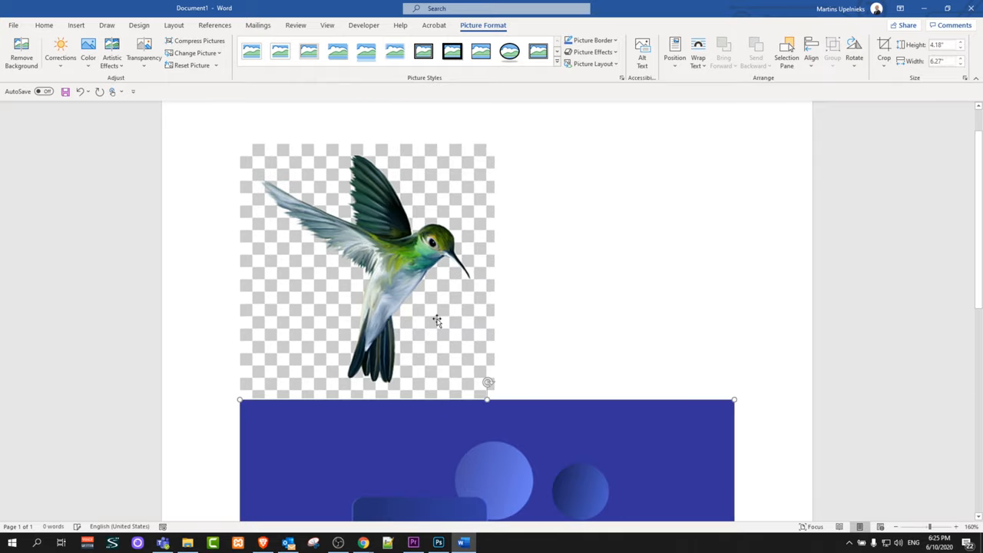
{"action": "scroll", "scroll_direction": "down", "scroll_amount": 3}
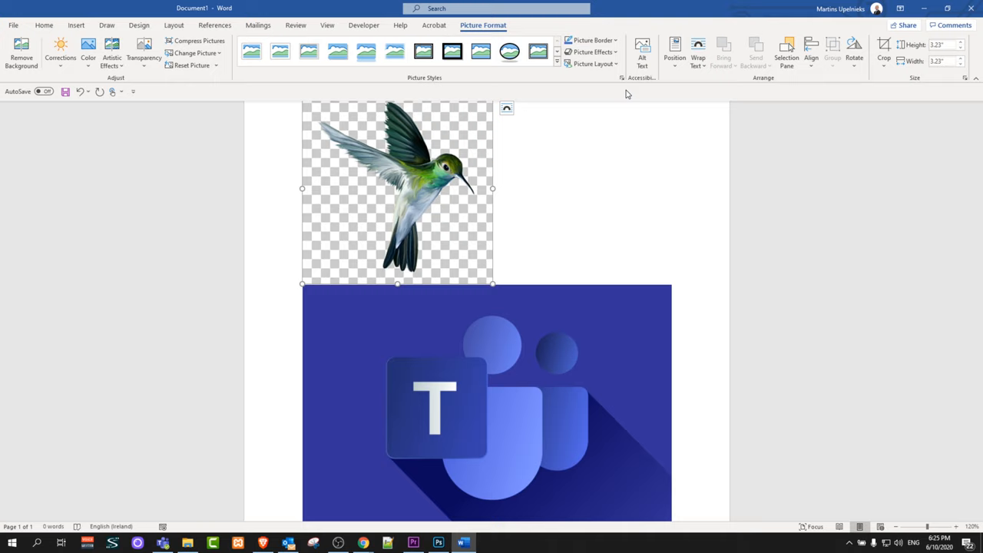
{"action": "mouse_move", "coordinate": [651, 162]}
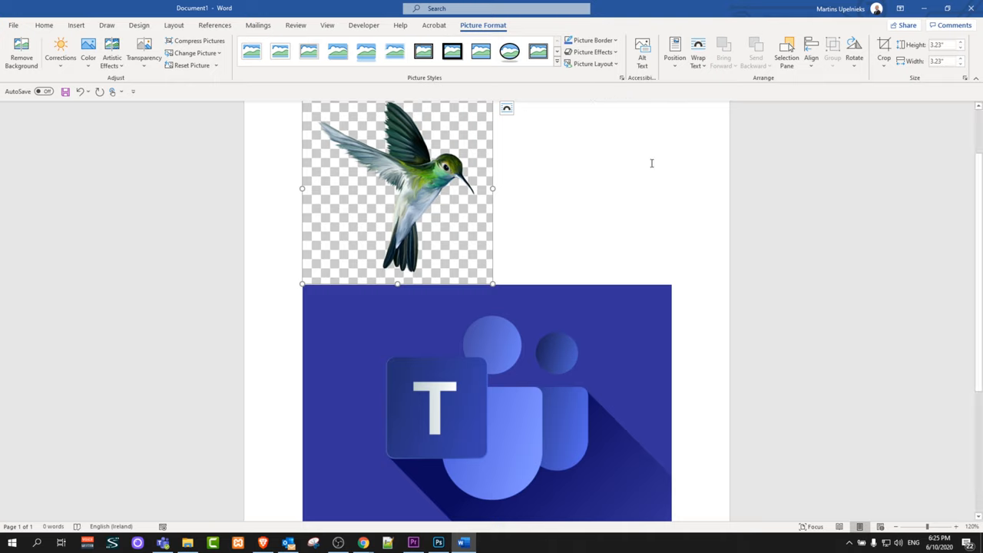
{"action": "mouse_move", "coordinate": [477, 166]}
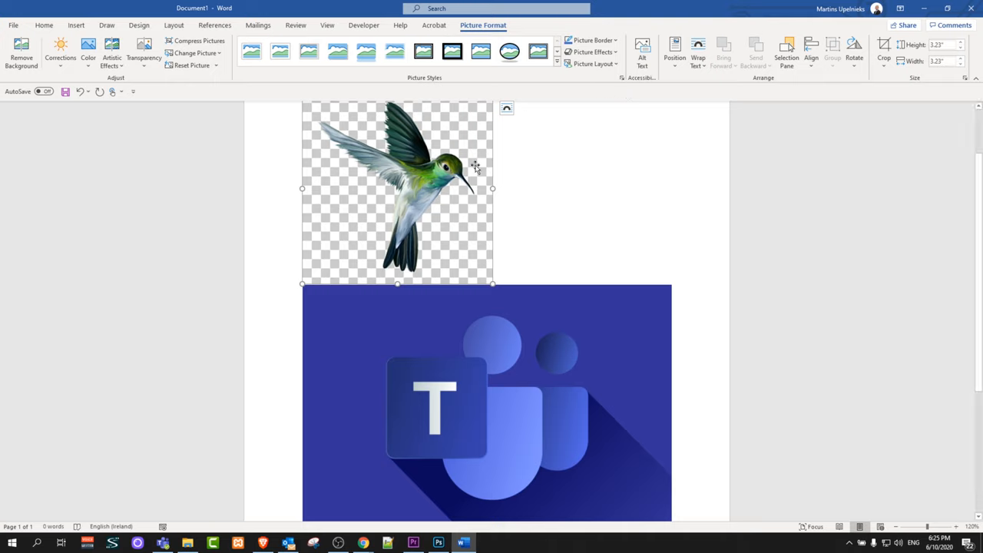
{"action": "mouse_move", "coordinate": [440, 183]}
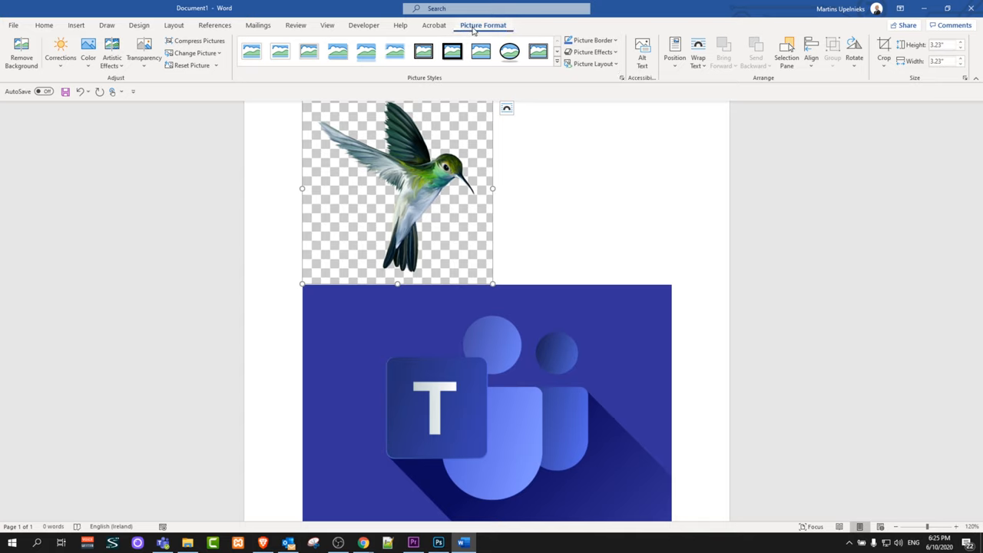
{"action": "mouse_move", "coordinate": [697, 54]}
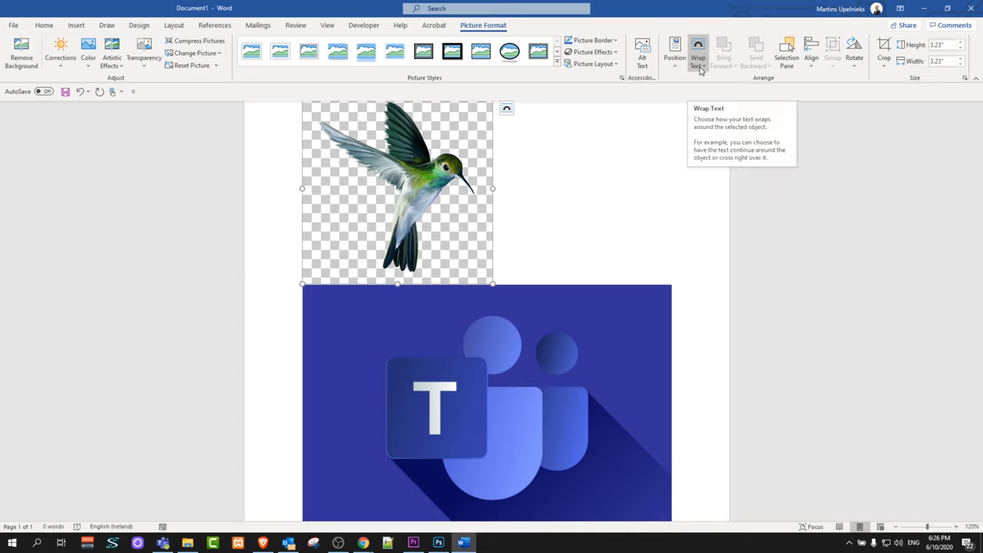
Step: Set the hummingbird picture's text wrapping to Behind Text
{"action": "left_click", "coordinate": [697, 54]}
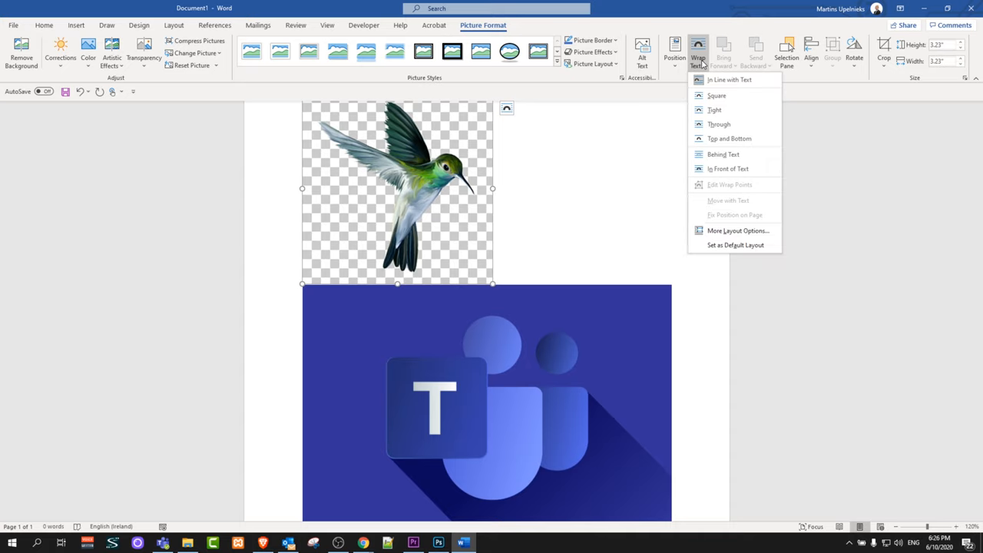
{"action": "left_click", "coordinate": [722, 153]}
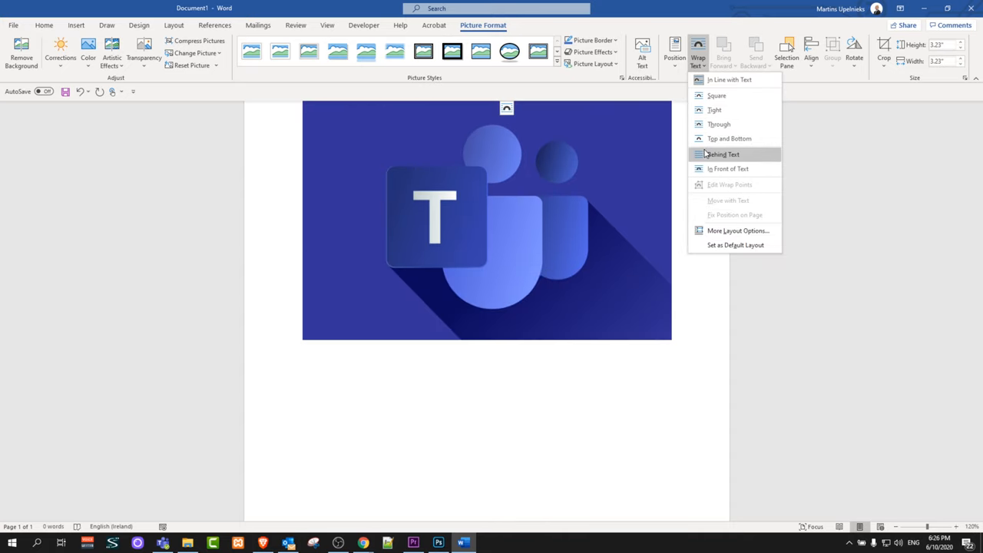
{"action": "left_click", "coordinate": [722, 153]}
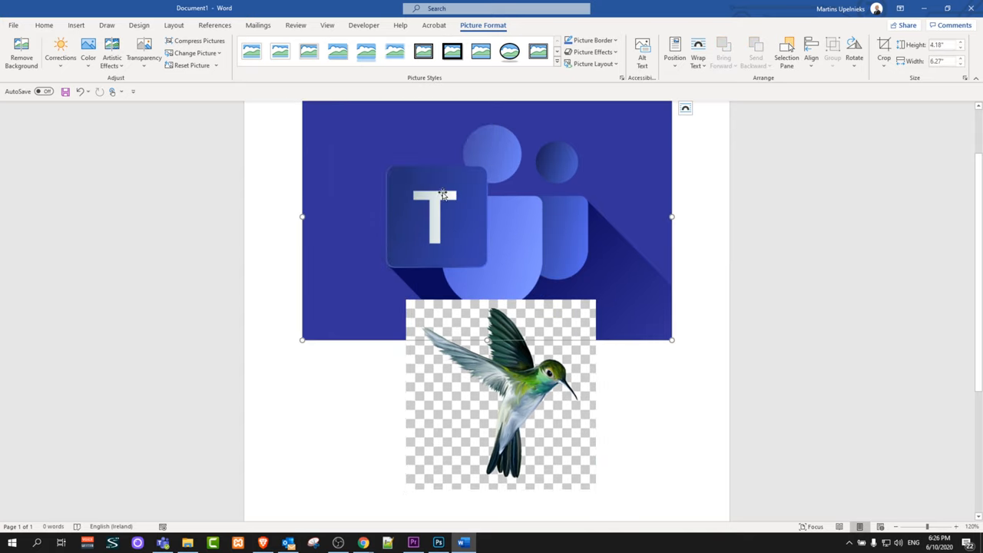
{"action": "mouse_move", "coordinate": [411, 172]}
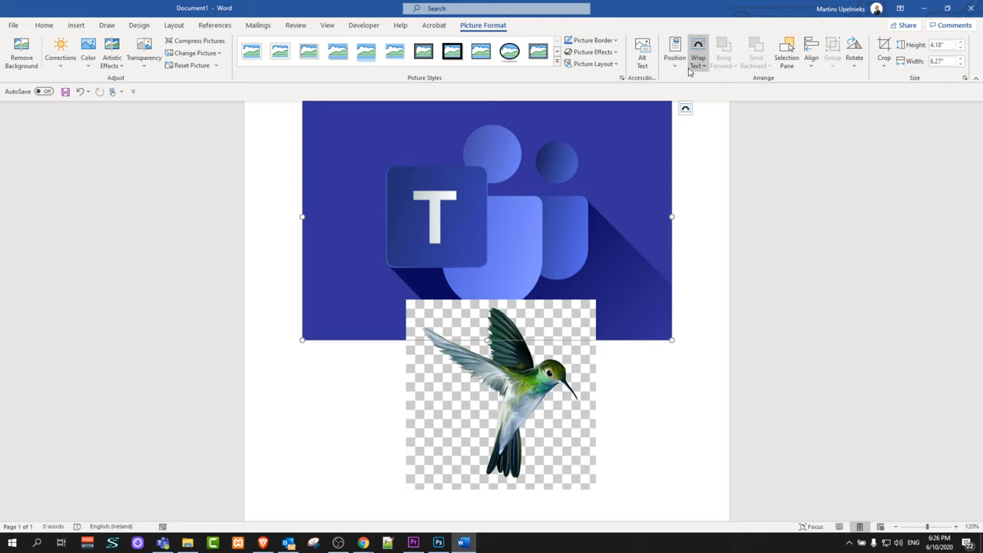
Step: Set the Teams logo's text wrapping to In Front of Text
{"action": "left_click", "coordinate": [698, 54]}
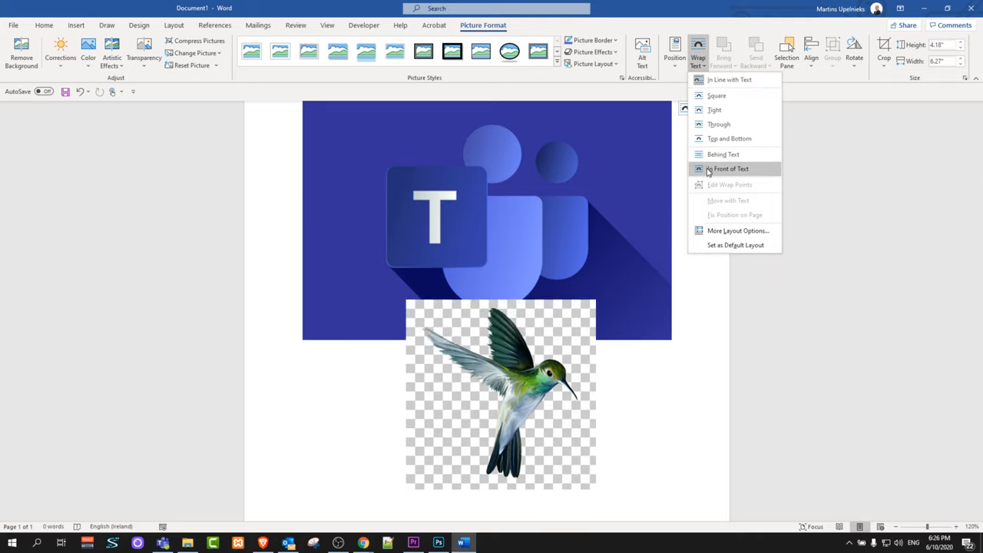
{"action": "left_click", "coordinate": [729, 167]}
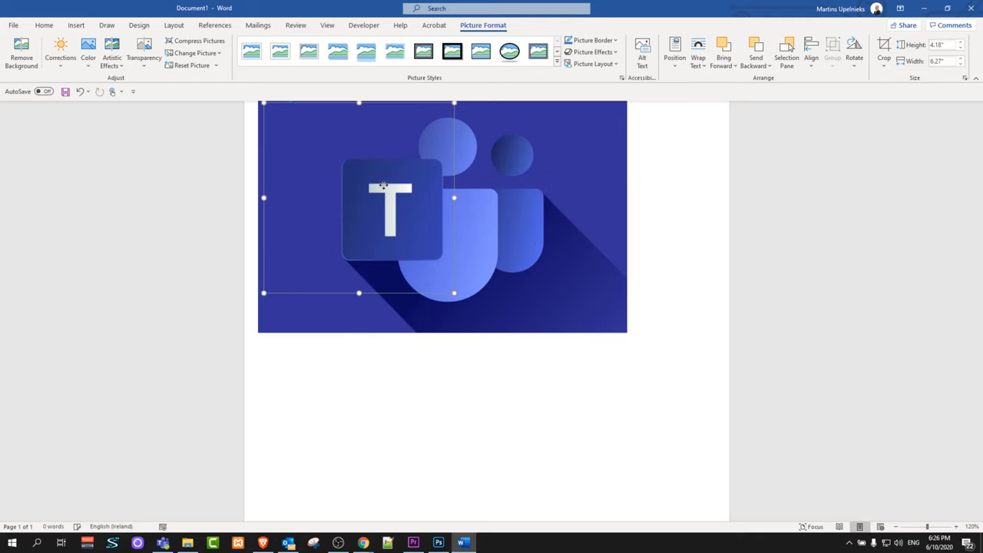
Step: Drag the Teams logo so it sits over the hummingbird picture
{"action": "left_click_drag", "start_coordinate": [359, 292], "coordinate": [428, 431]}
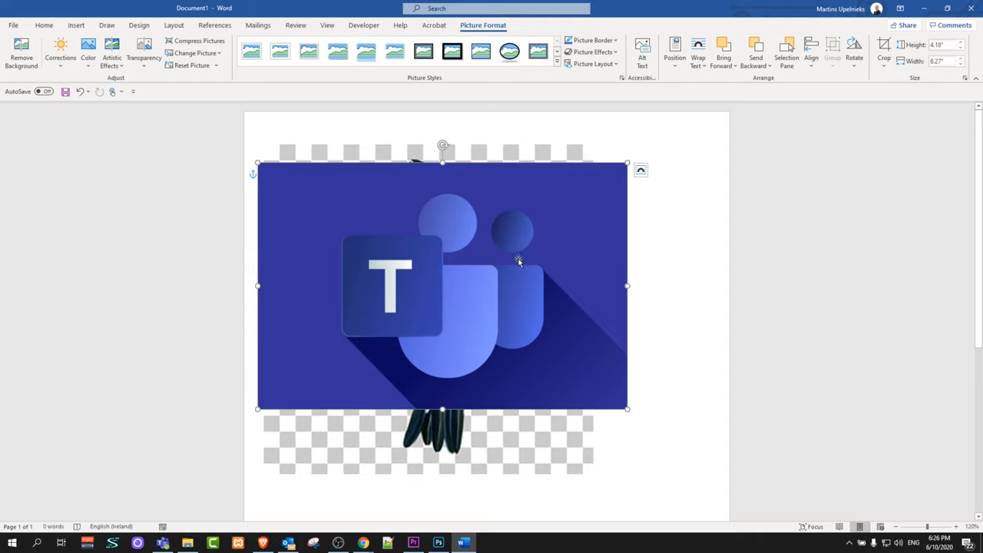
Step: Bring up the Format Picture pane for the Teams logo from its context menu
{"action": "right_click", "coordinate": [519, 259]}
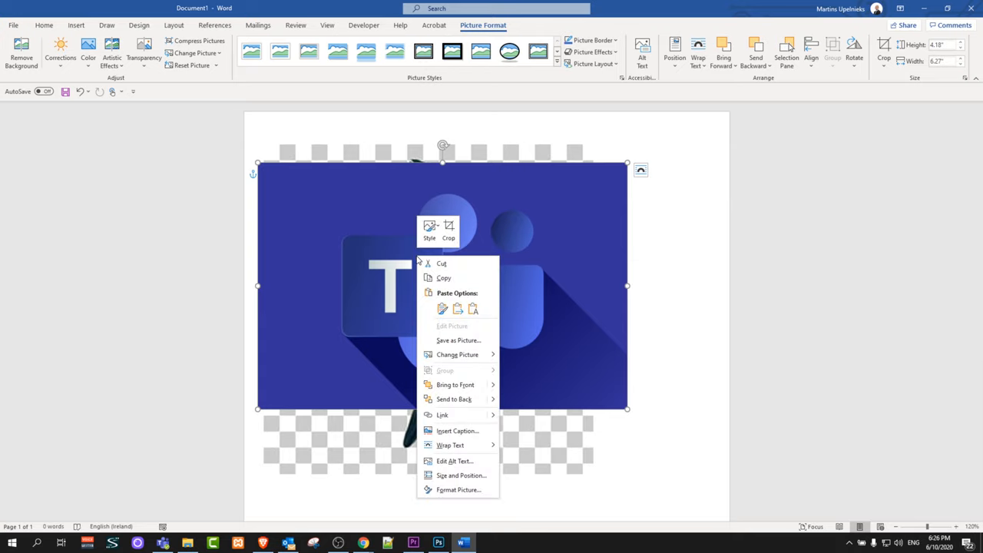
{"action": "mouse_move", "coordinate": [458, 489]}
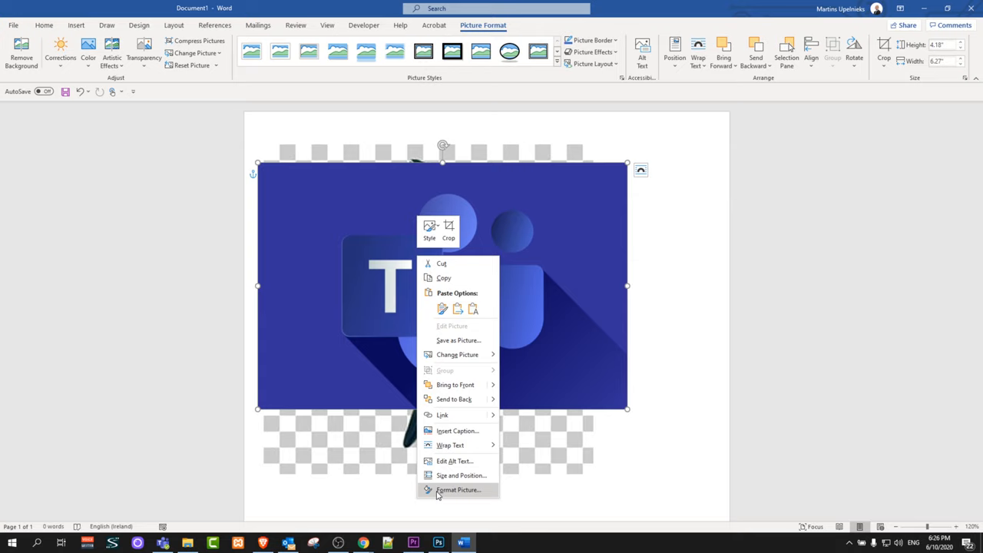
{"action": "left_click", "coordinate": [457, 488]}
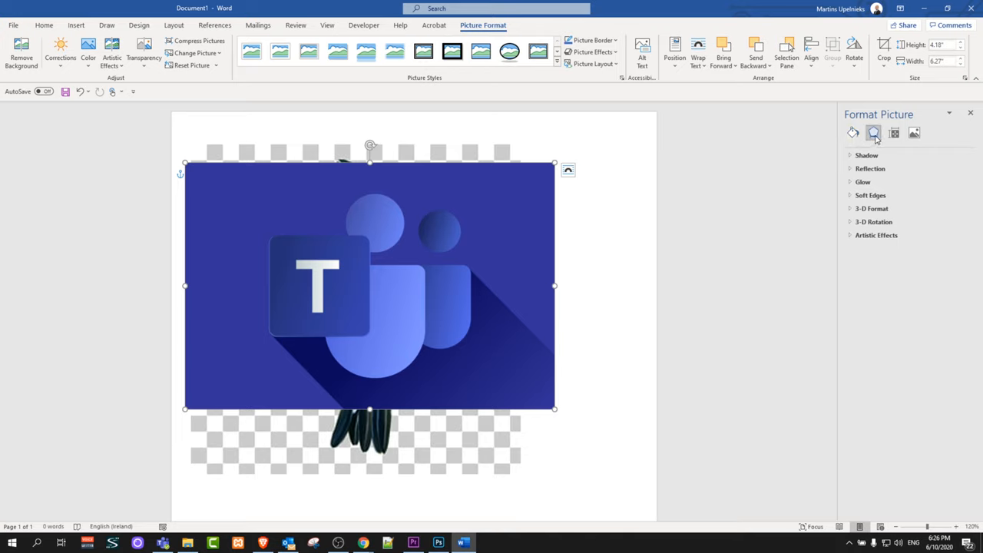
{"action": "mouse_move", "coordinate": [914, 132]}
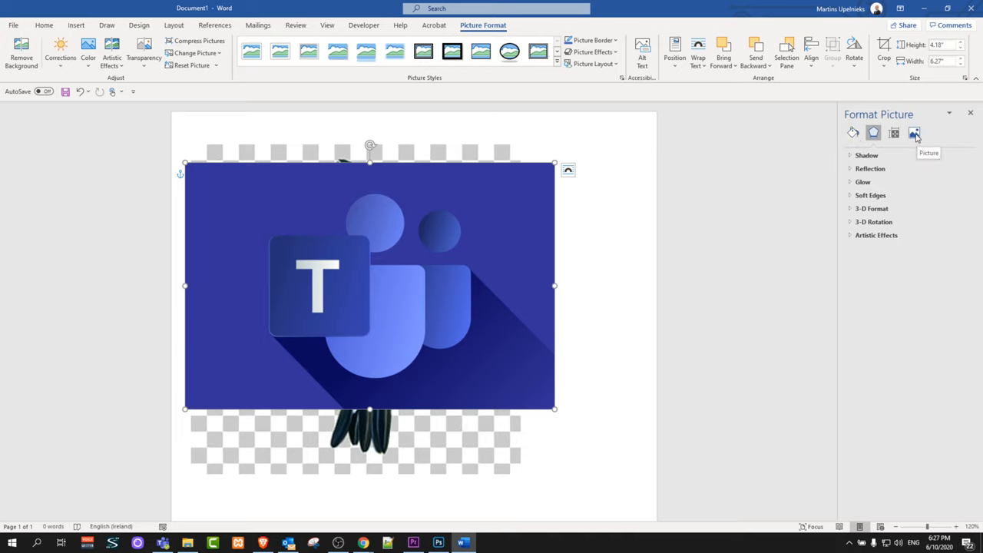
Step: Expand the Picture Transparency settings in the Format Picture pane
{"action": "left_click", "coordinate": [914, 132]}
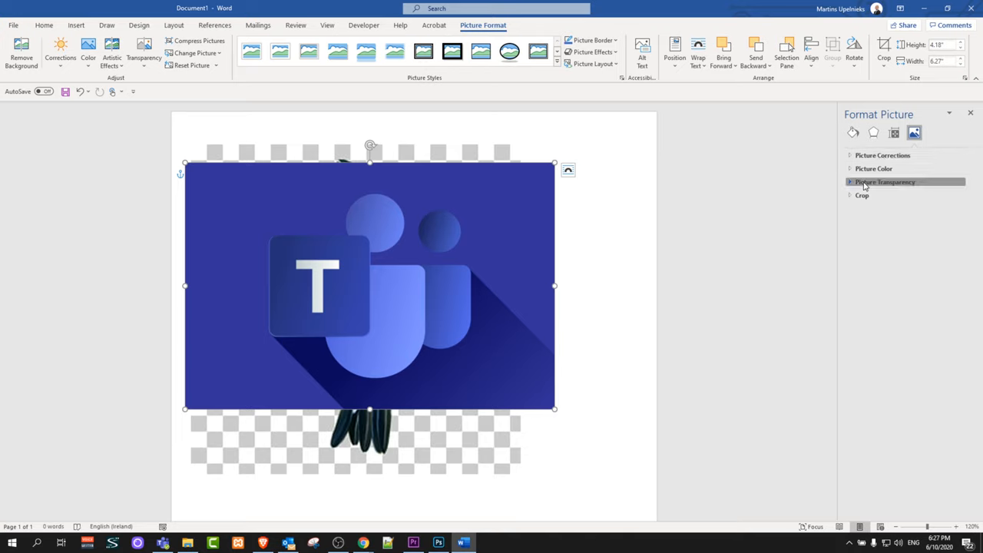
{"action": "left_click", "coordinate": [885, 181]}
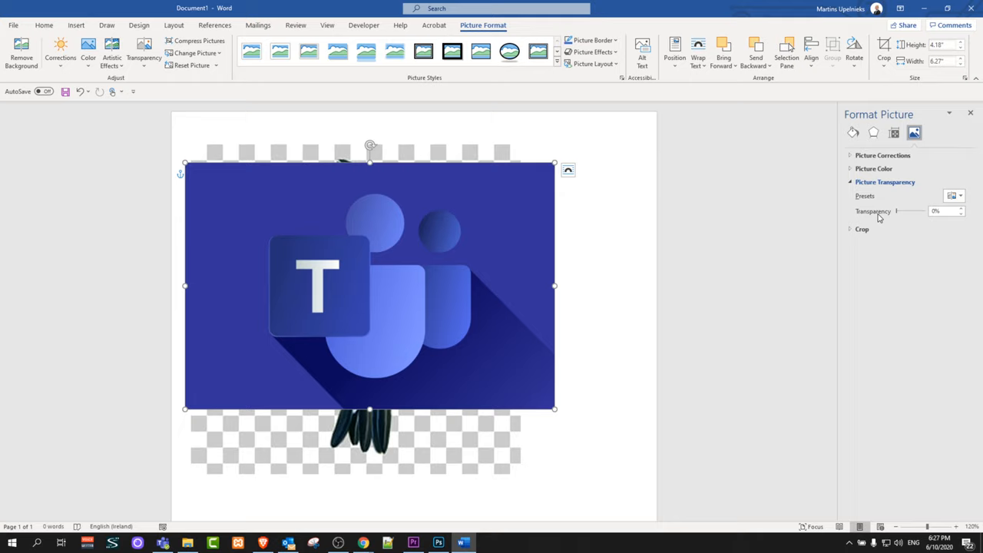
{"action": "mouse_move", "coordinate": [899, 218]}
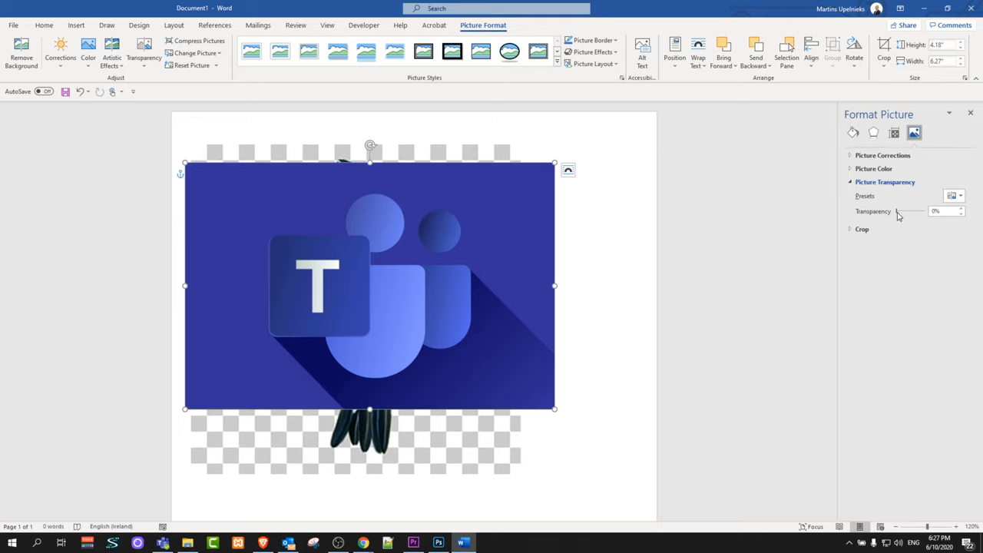
Step: Adjust the Teams logo's transparency slider to about 40% so the hummingbird shows through
{"action": "left_click_drag", "start_coordinate": [896, 211], "coordinate": [900, 210]}
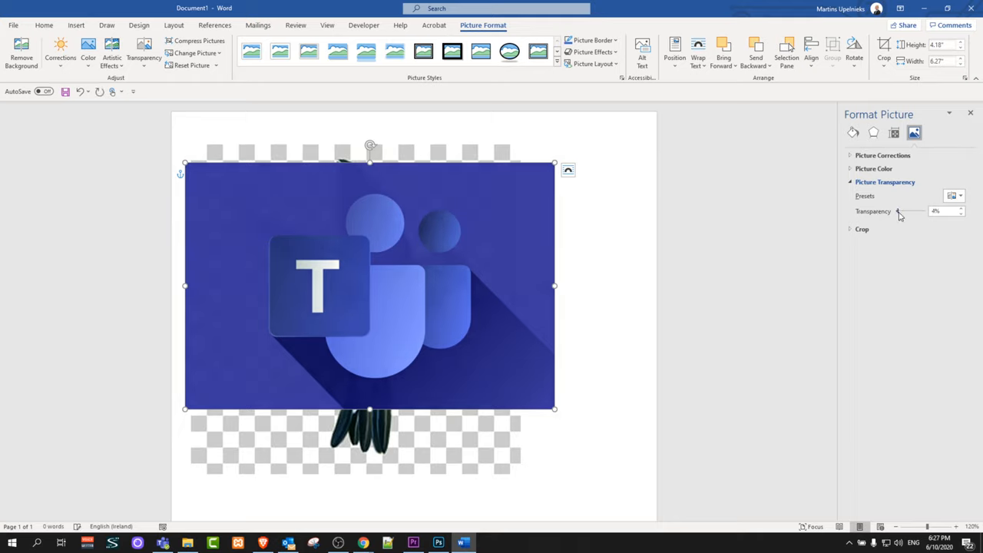
{"action": "left_click_drag", "start_coordinate": [899, 212], "coordinate": [905, 211]}
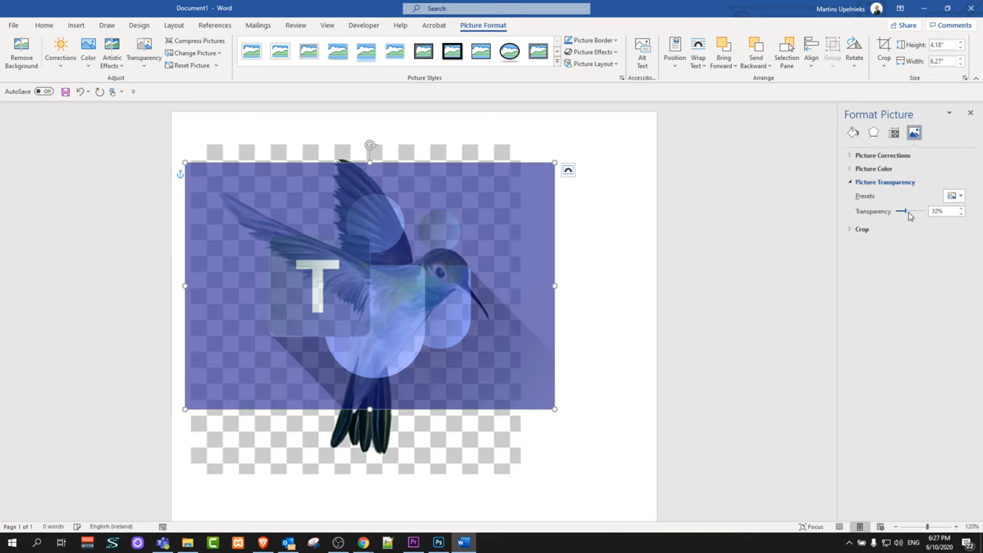
{"action": "left_click_drag", "start_coordinate": [914, 210], "coordinate": [898, 211]}
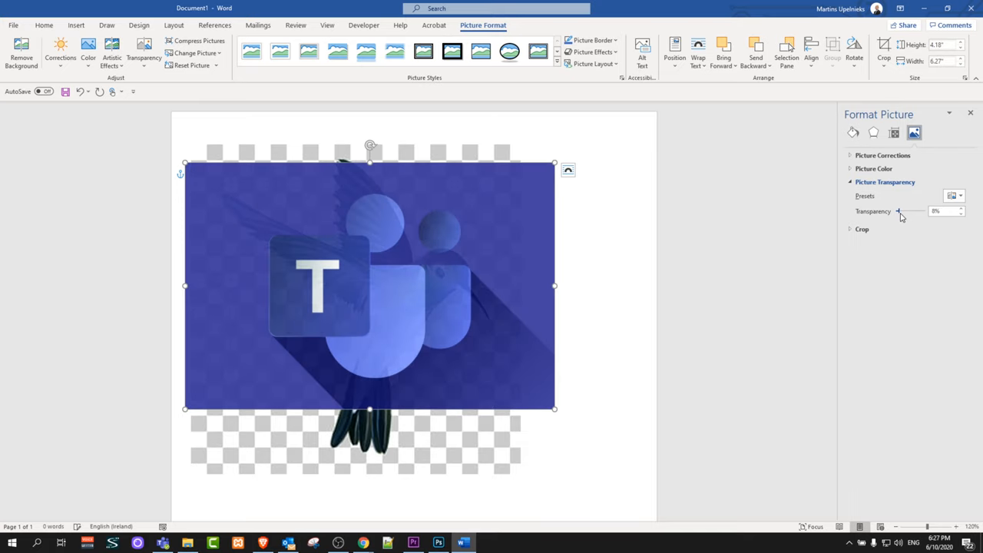
{"action": "left_click_drag", "start_coordinate": [900, 212], "coordinate": [906, 212]}
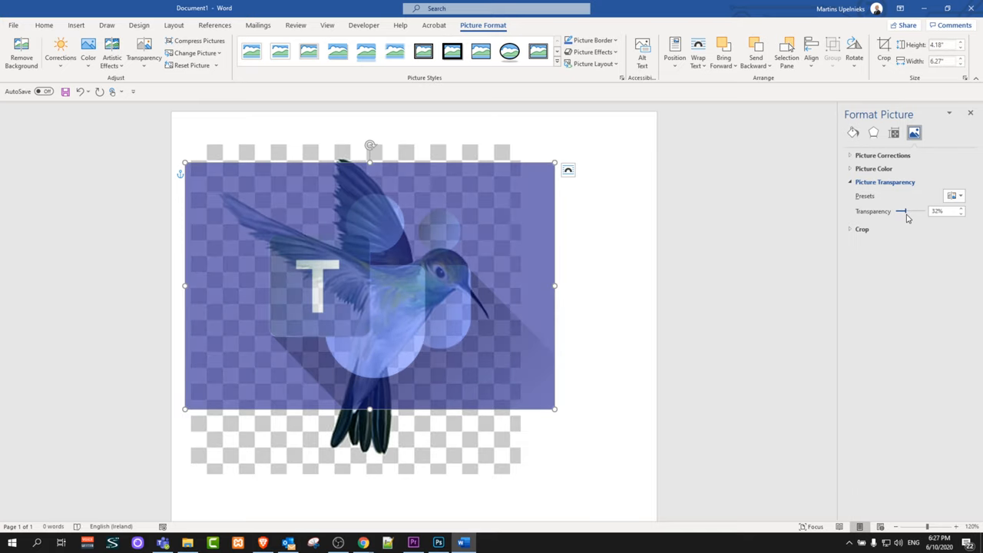
{"action": "left_click_drag", "start_coordinate": [900, 212], "coordinate": [897, 212]}
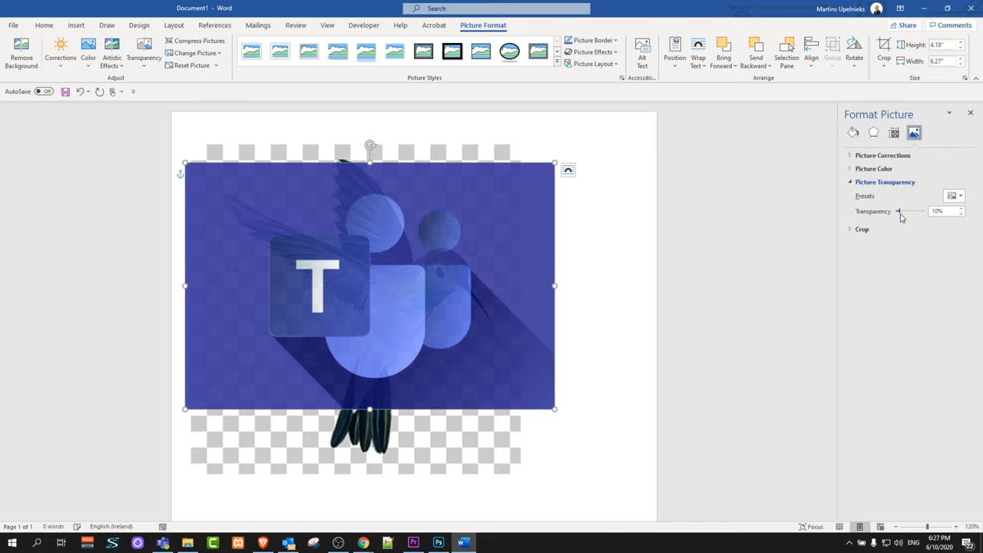
{"action": "left_click_drag", "start_coordinate": [898, 212], "coordinate": [903, 212]}
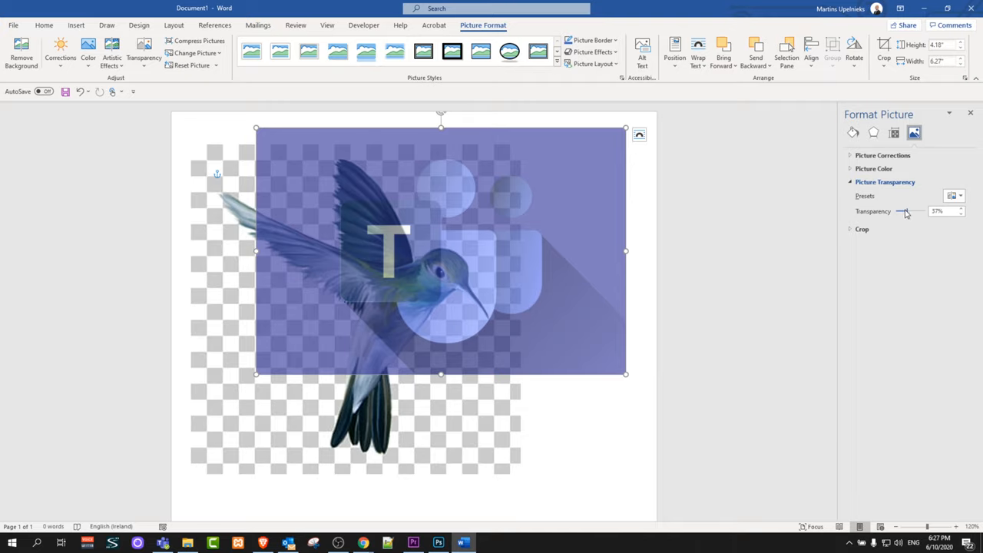
{"action": "left_click_drag", "start_coordinate": [900, 212], "coordinate": [905, 212]}
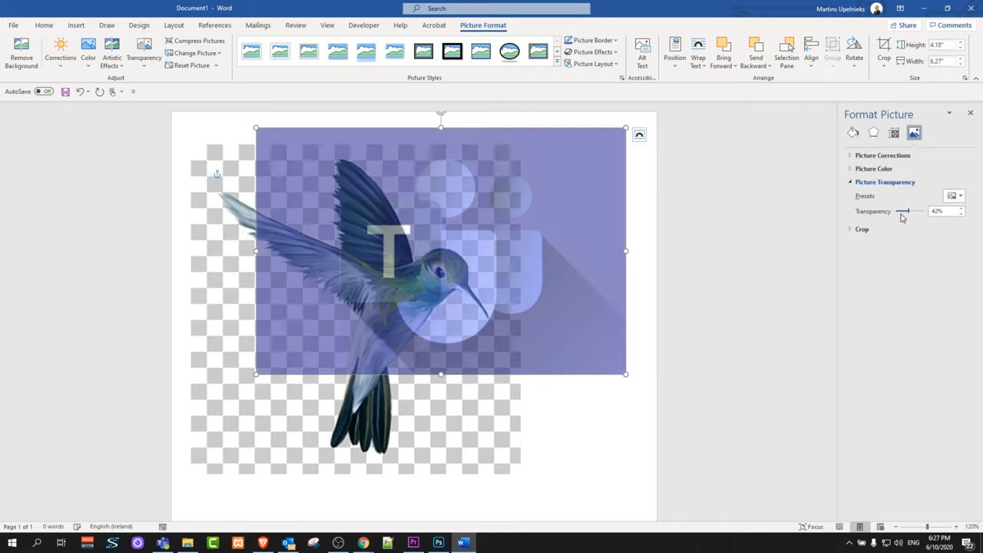